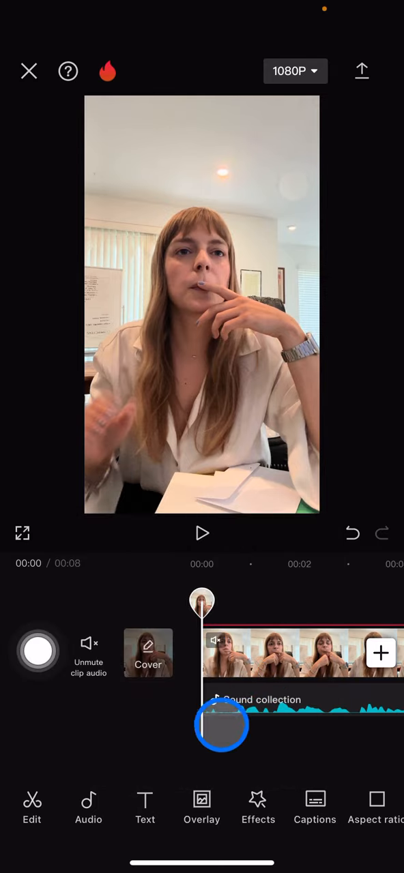
Step: Preview the project briefly and reopen the eight-second project from the list
{"action": "left_click_drag", "start_coordinate": [220, 724], "coordinate": [308, 674]}
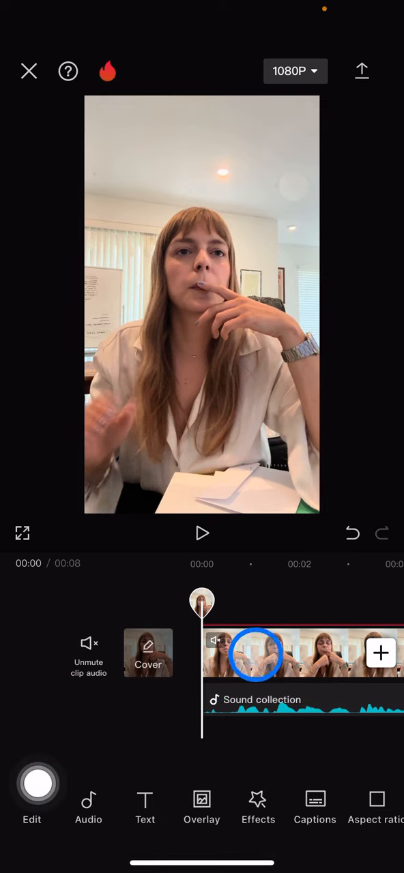
{"action": "left_click", "coordinate": [255, 702]}
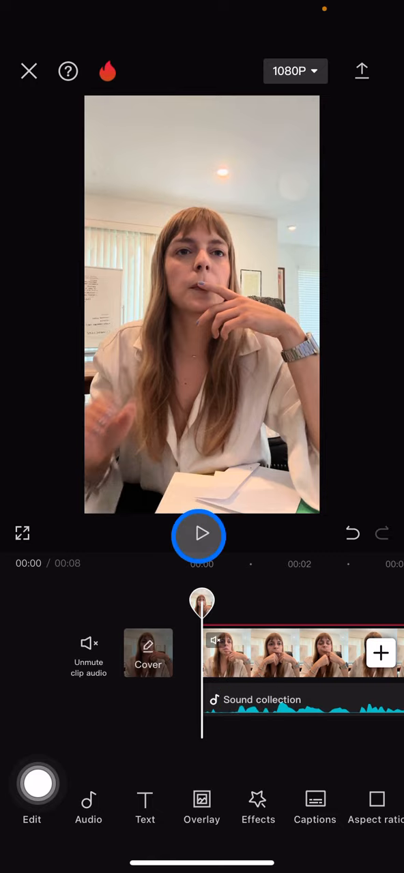
{"action": "left_click", "coordinate": [202, 534]}
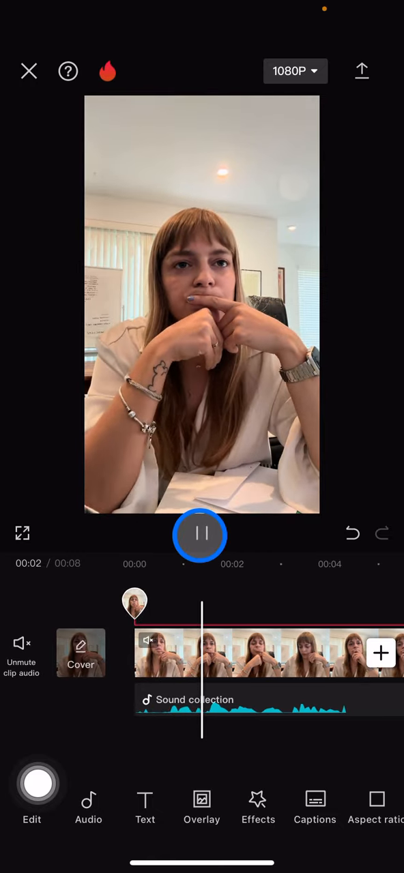
{"action": "left_click", "coordinate": [200, 534]}
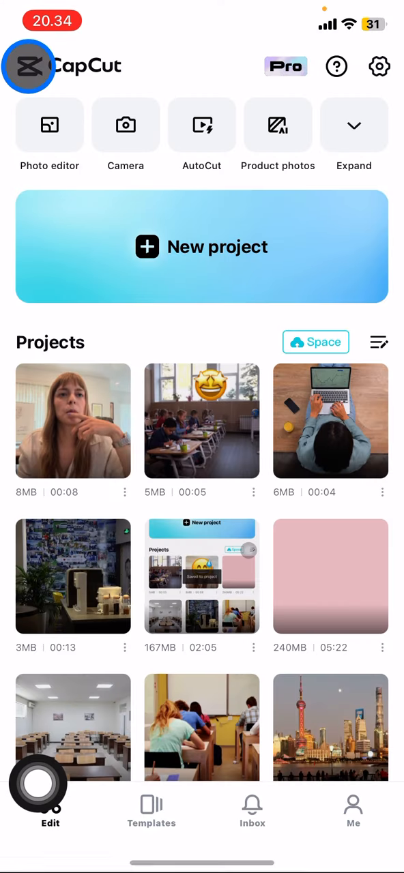
{"action": "left_click", "coordinate": [73, 421]}
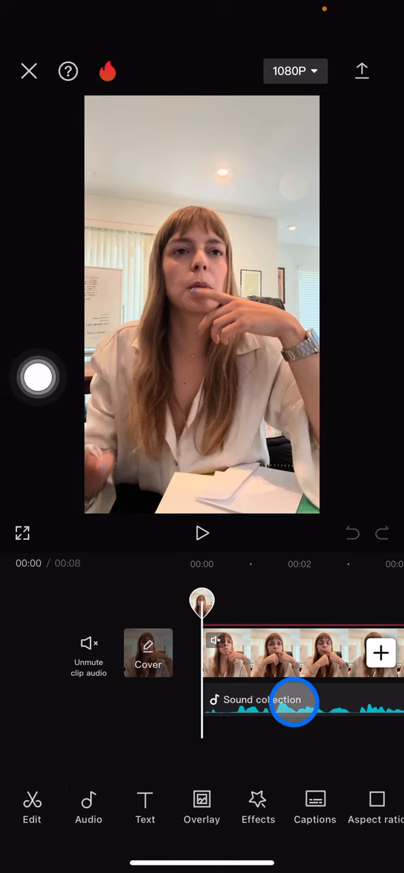
Step: Select the Voiceover 1 clip on the timeline to show its audio toolbar
{"action": "left_click", "coordinate": [88, 808]}
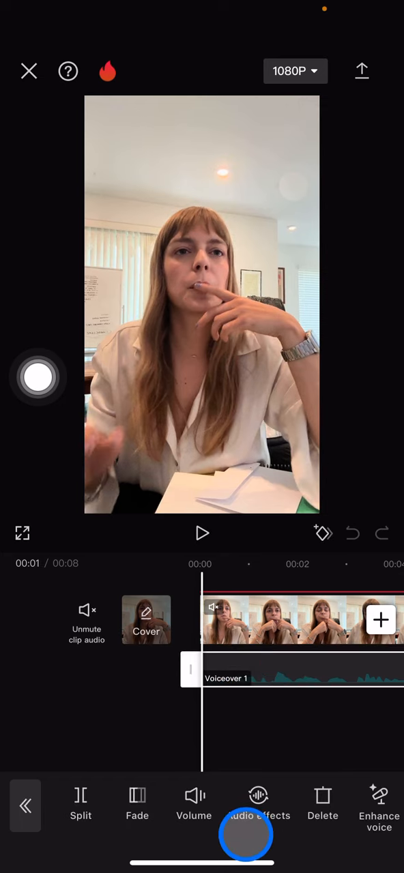
{"action": "left_click", "coordinate": [259, 796]}
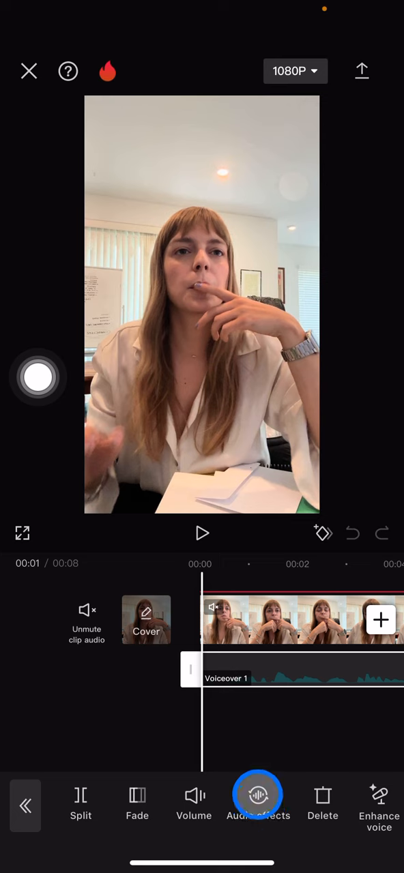
Step: Browse the Voice filters grid, trying Big House and Energetic and previewing Energetic
{"action": "left_click", "coordinate": [257, 804]}
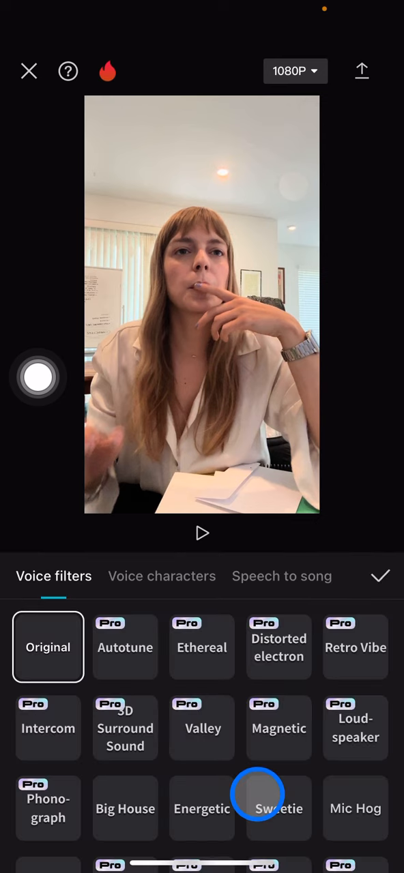
{"action": "scroll", "scroll_direction": "down", "scroll_amount": 3}
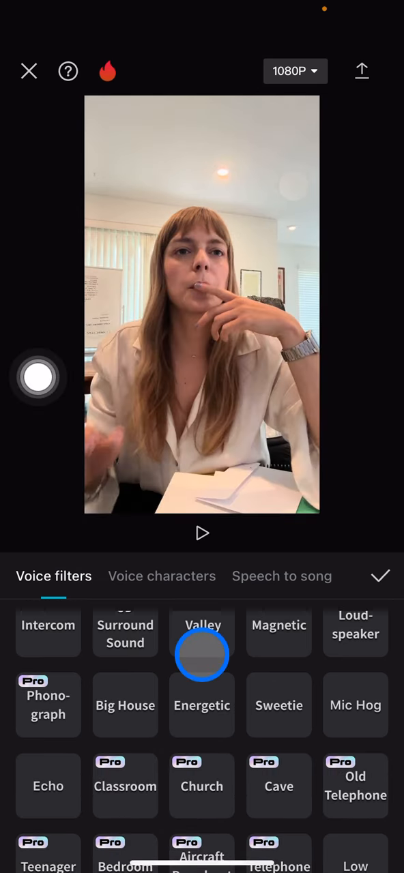
{"action": "left_click", "coordinate": [202, 705]}
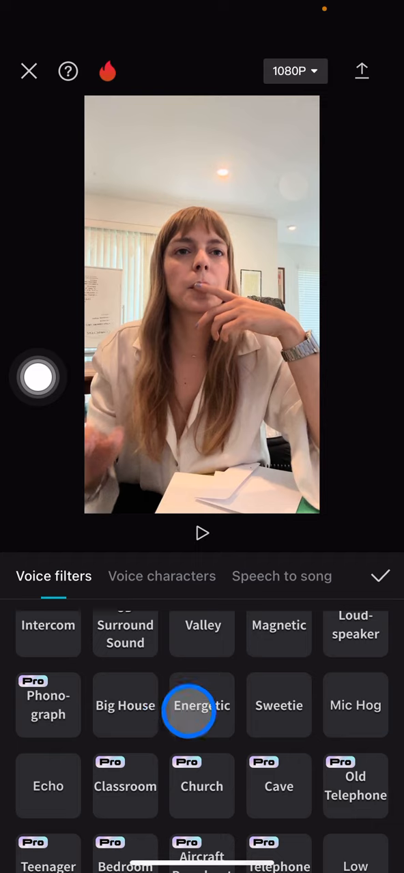
{"action": "left_click", "coordinate": [125, 704]}
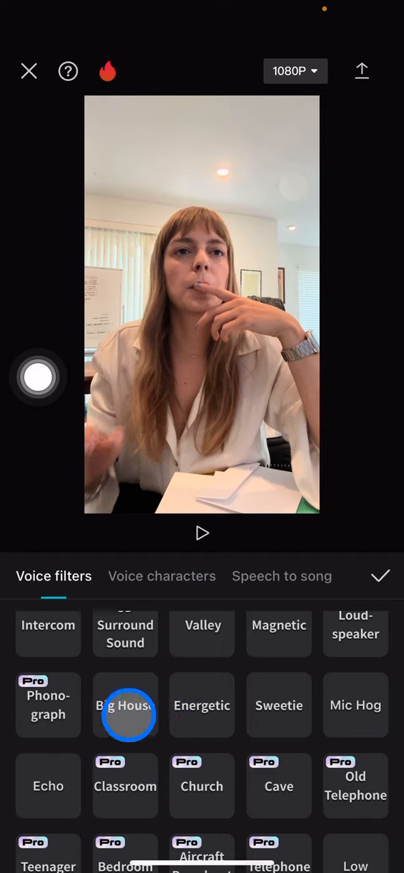
{"action": "left_click", "coordinate": [125, 705]}
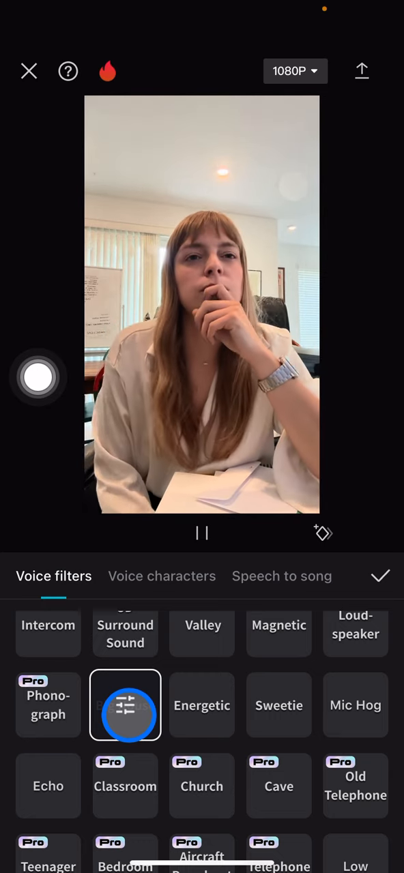
{"action": "left_click", "coordinate": [125, 705]}
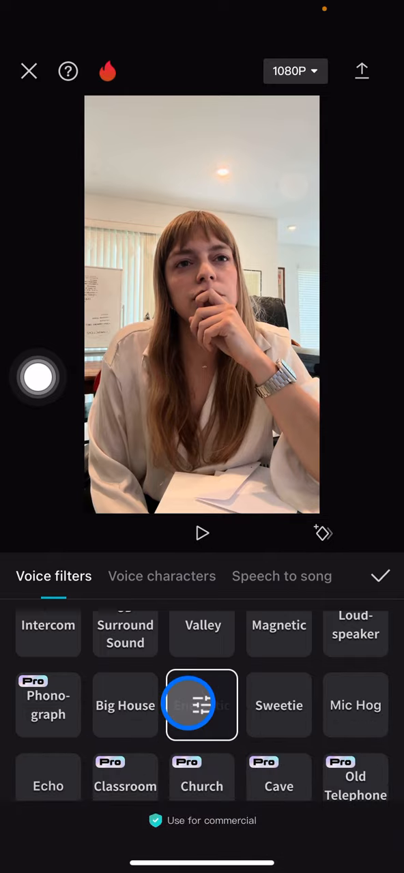
{"action": "left_click", "coordinate": [202, 533]}
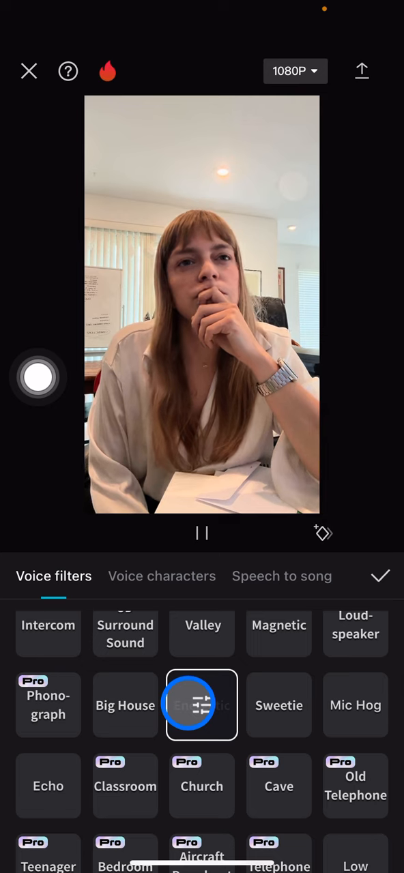
Step: Settle on the Big House voice filter for the voiceover
{"action": "left_click", "coordinate": [202, 704]}
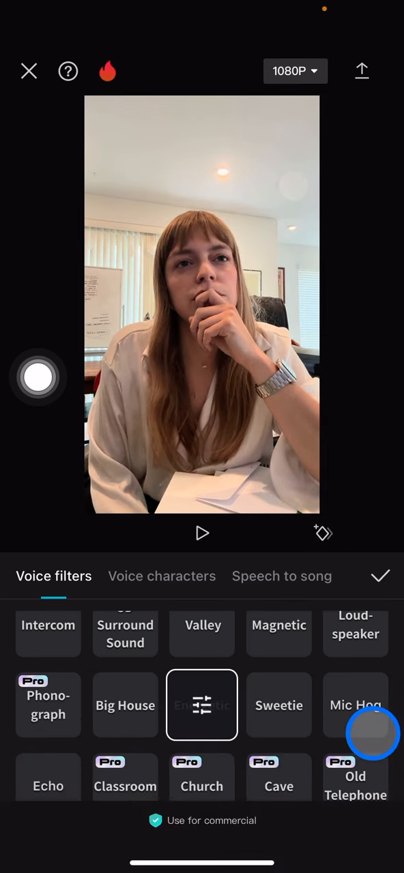
{"action": "scroll", "scroll_direction": "up", "scroll_amount": 3}
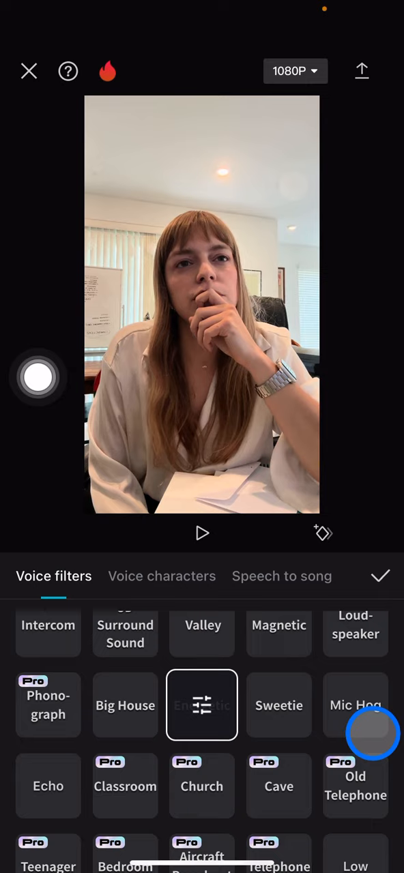
{"action": "left_click", "coordinate": [355, 705]}
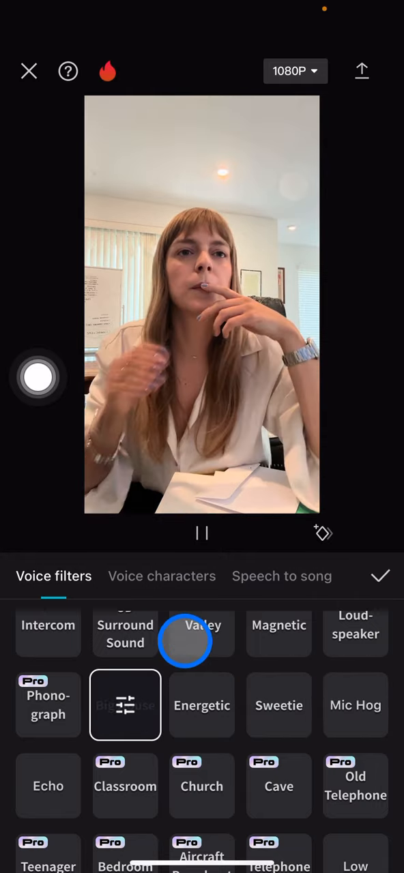
Step: Confirm the Big House filter so the voiceover shows 'Audio effects', then return to the projects home
{"action": "left_click", "coordinate": [380, 576]}
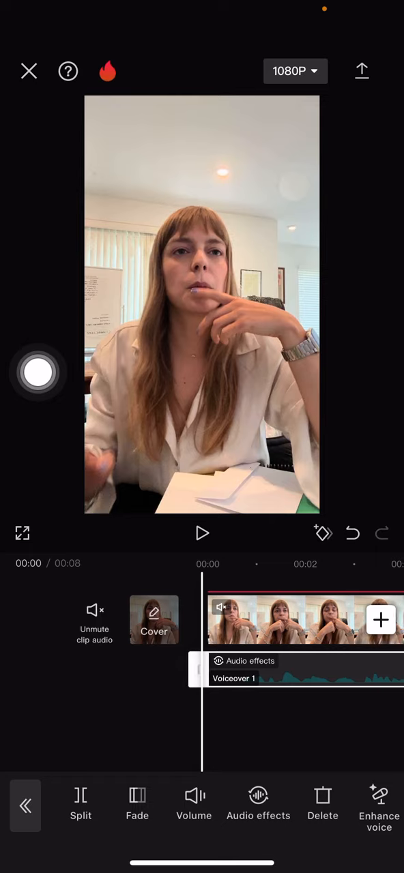
{"action": "left_click", "coordinate": [202, 533]}
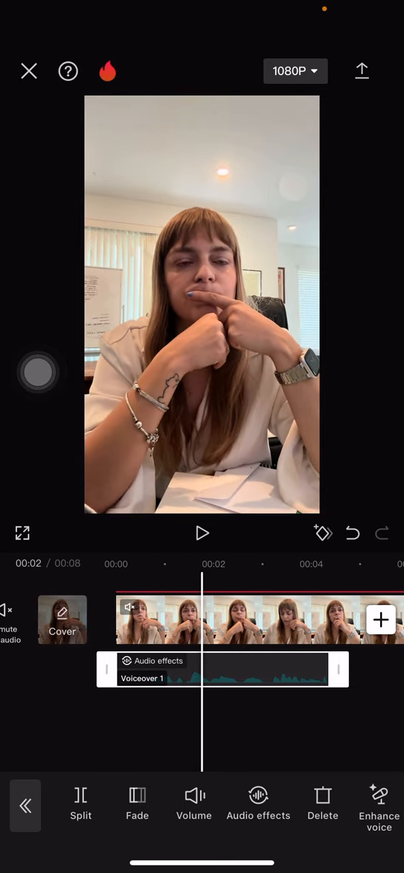
{"action": "left_click", "coordinate": [28, 71]}
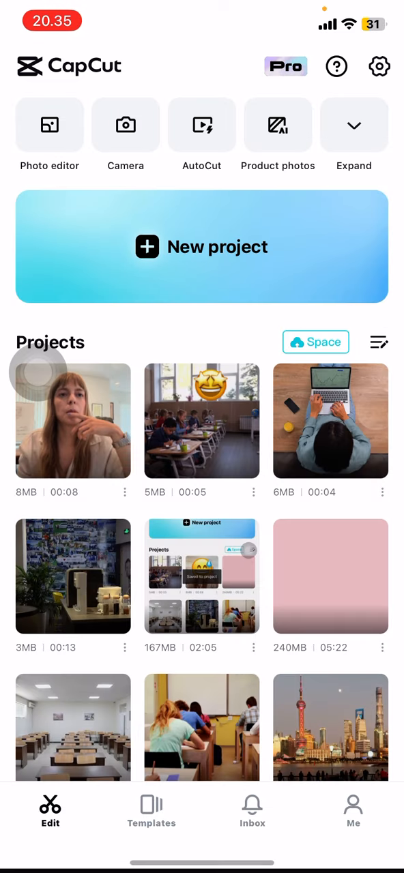